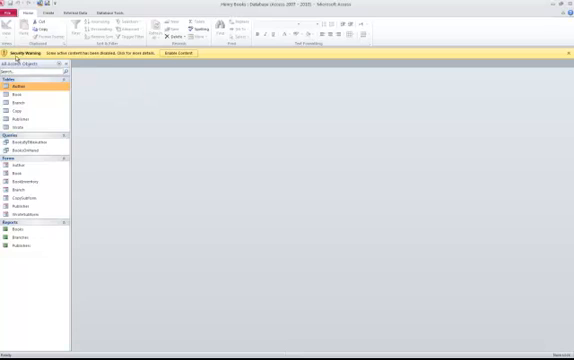
mouse_move(198, 60)
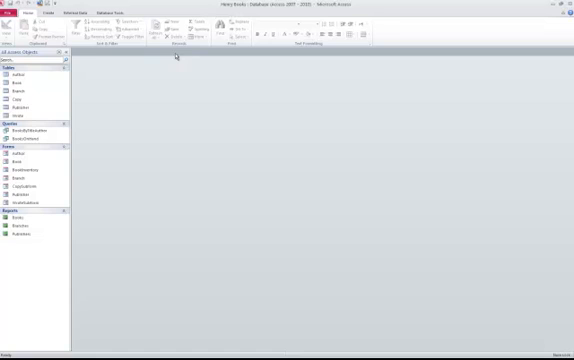
mouse_move(152, 68)
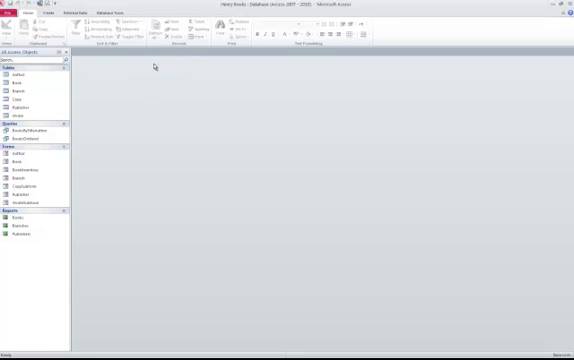
Open the Author and Book tables to browse their records
left_click(30, 120)
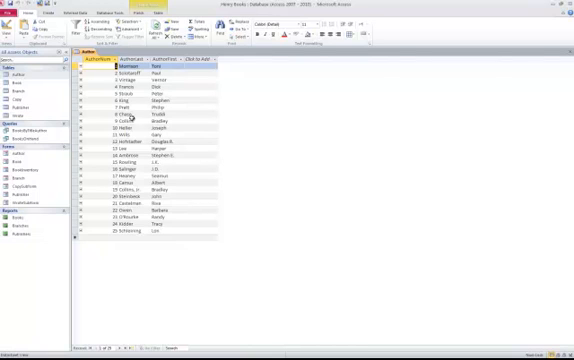
left_click(12, 24)
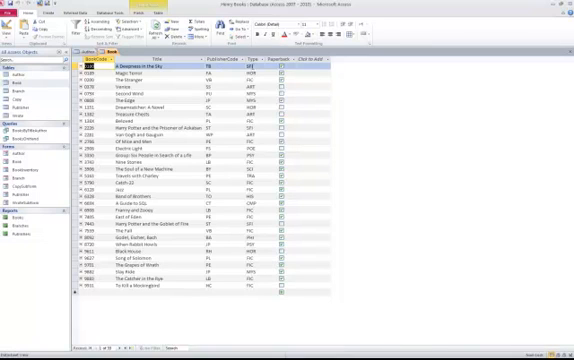
mouse_move(280, 178)
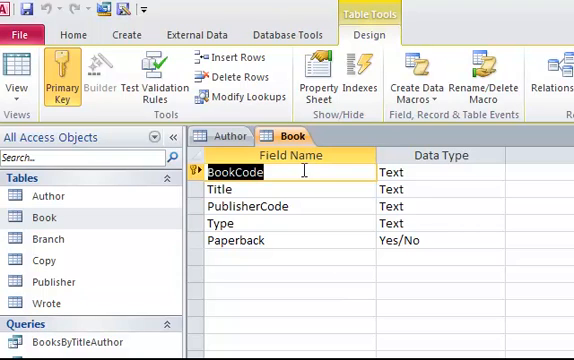
mouse_move(410, 168)
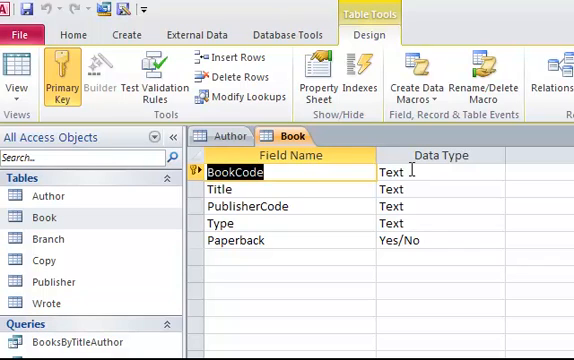
mouse_move(406, 240)
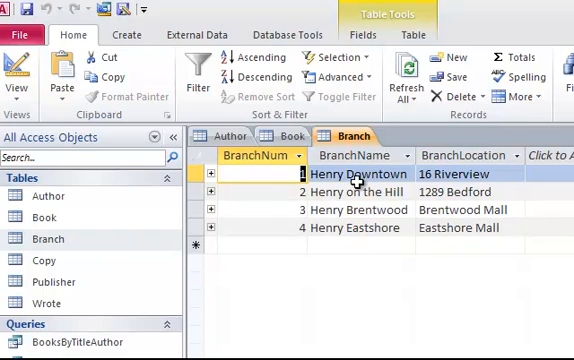
mouse_move(364, 234)
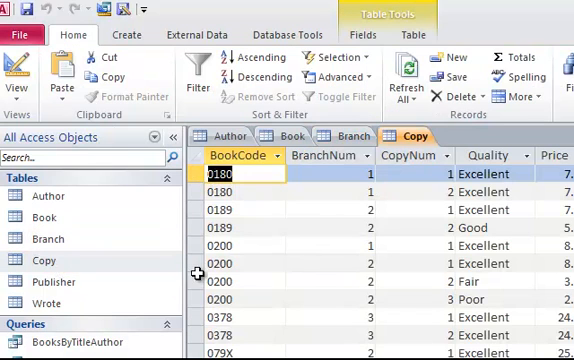
mouse_move(424, 292)
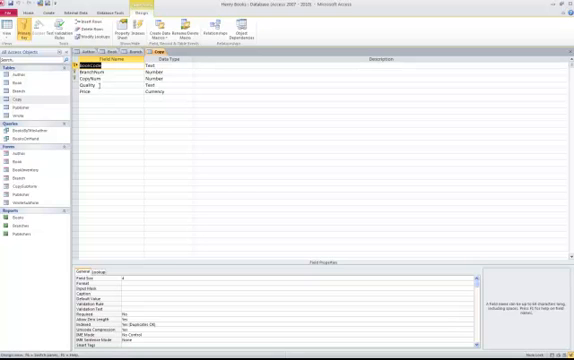
Open the remaining table from the Navigation Pane for review
left_click(30, 104)
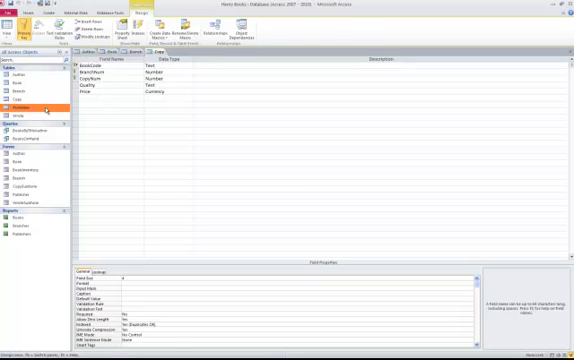
double_click(28, 82)
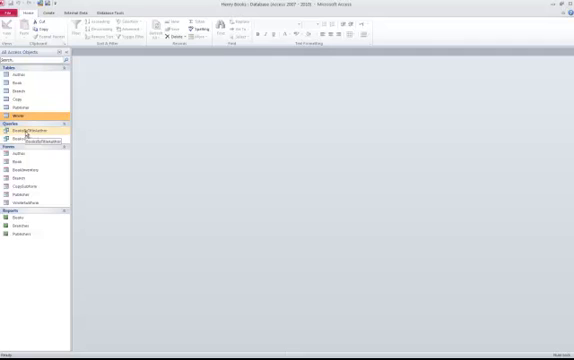
Open the BooksByTitleAuthor query from the Navigation Pane
double_click(28, 132)
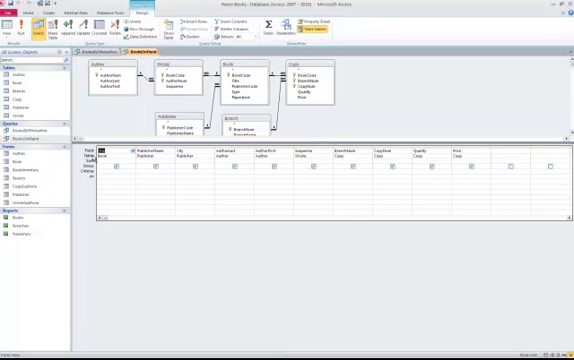
mouse_move(404, 56)
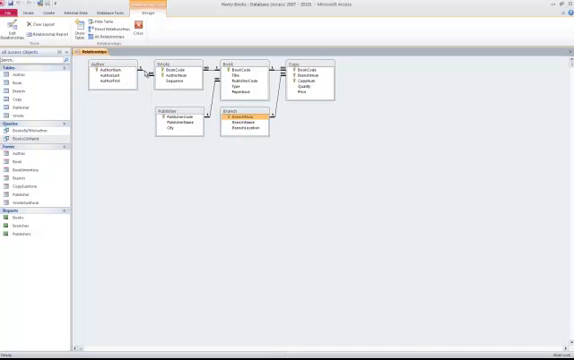
Select linked tables and their joining fields in the Relationships diagram
left_click(178, 74)
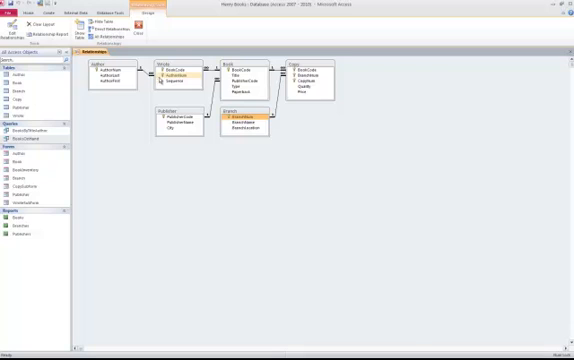
left_click(172, 66)
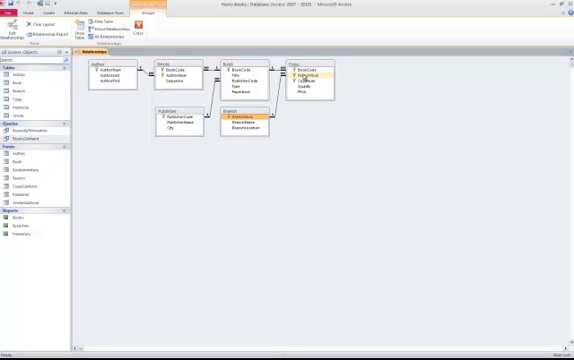
left_click(304, 78)
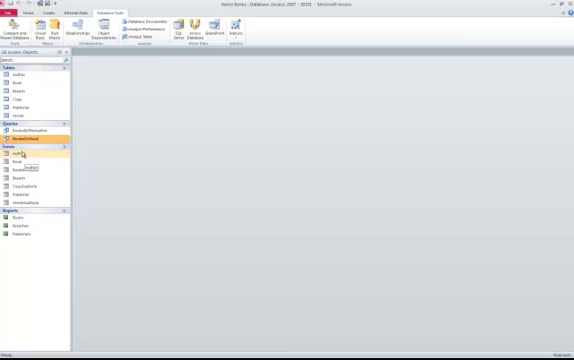
Open the Author form and switch it to Design View
double_click(20, 152)
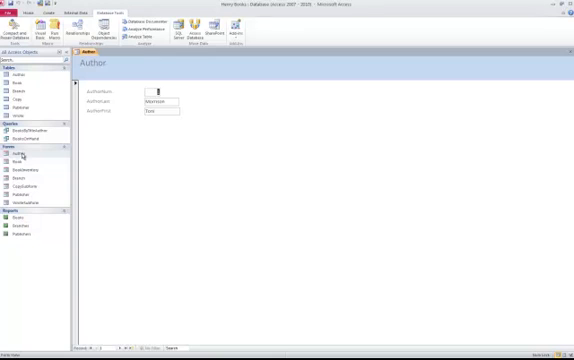
left_click(20, 160)
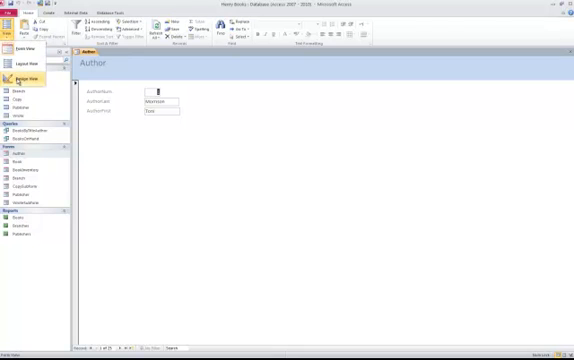
left_click(26, 78)
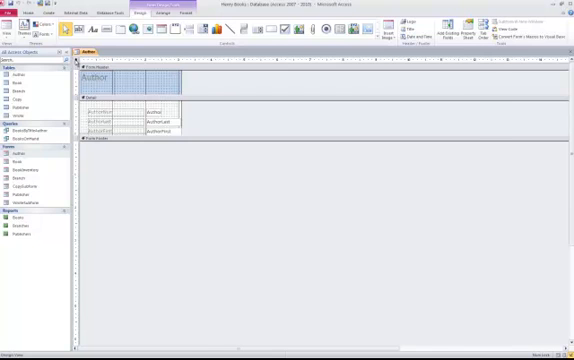
Switch the Author form's view from the Home ribbon
left_click(460, 36)
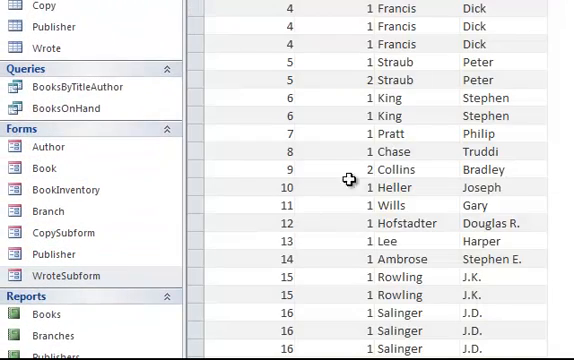
Open the BookInventory form with its Wrote and Copy subforms
left_click(44, 168)
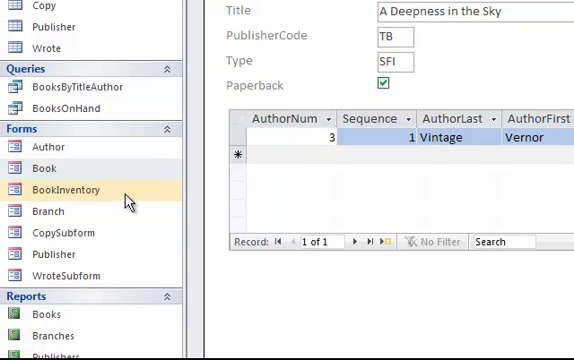
left_click(66, 190)
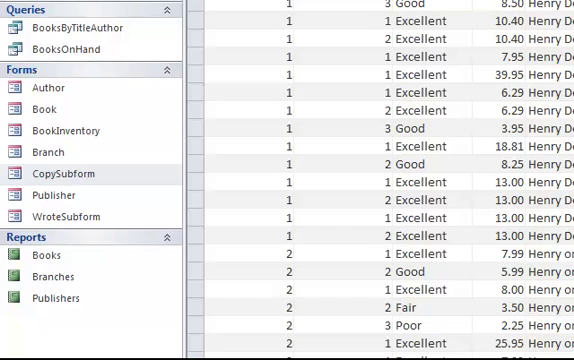
mouse_move(392, 122)
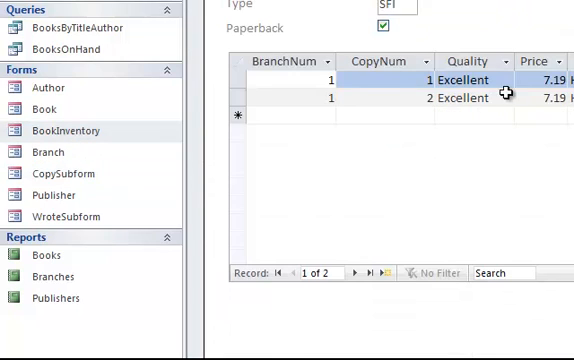
mouse_move(196, 220)
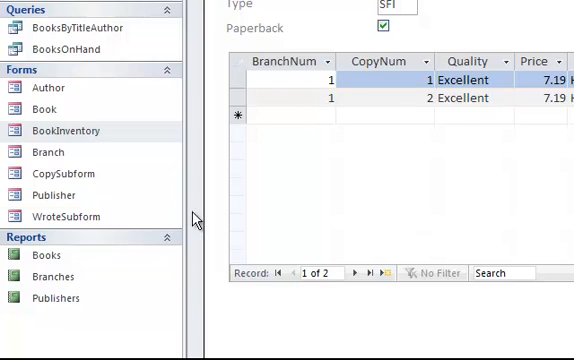
mouse_move(466, 148)
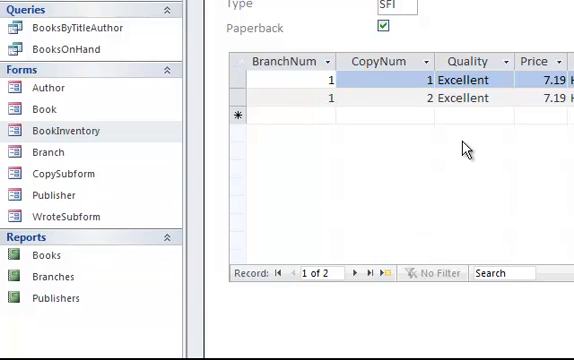
mouse_move(354, 160)
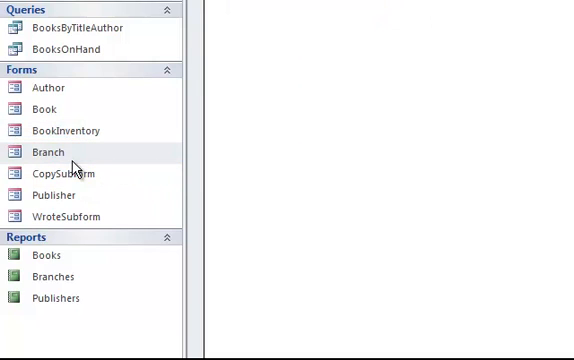
mouse_move(56, 194)
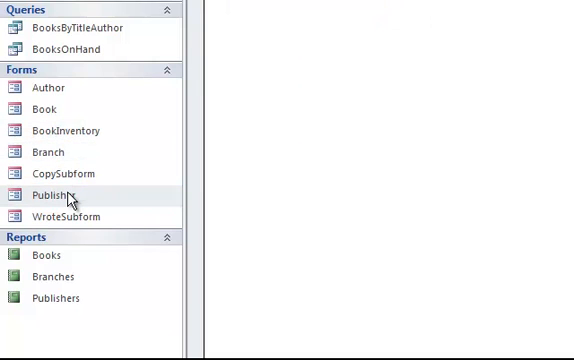
Open the Publisher form listing book titles with their publishers
double_click(52, 194)
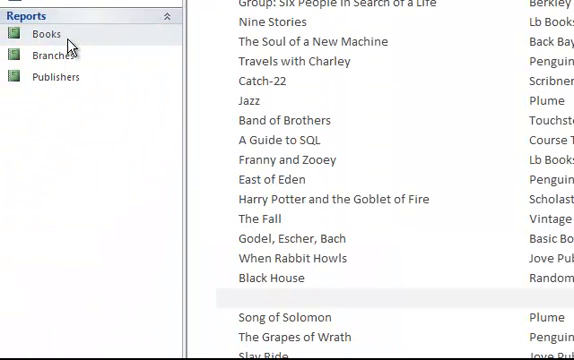
Open the Publishers report and switch it to Design View
left_click(60, 56)
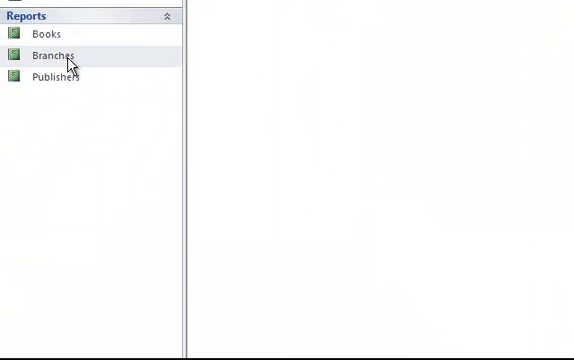
left_click(54, 76)
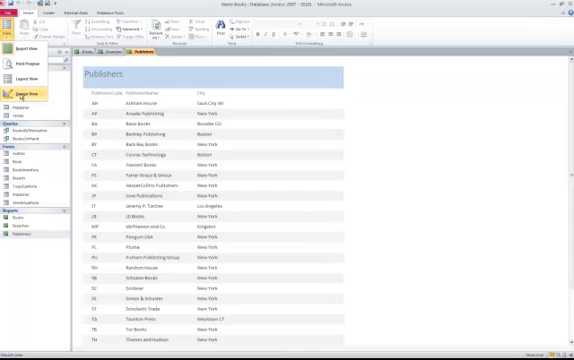
left_click(26, 92)
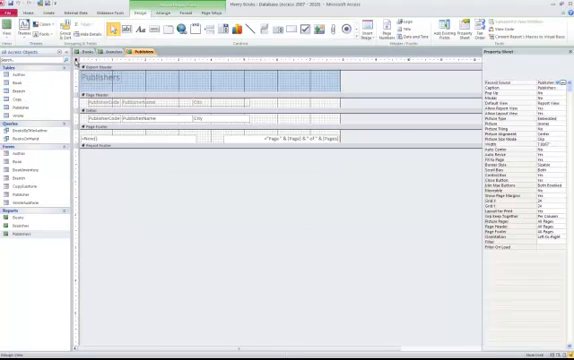